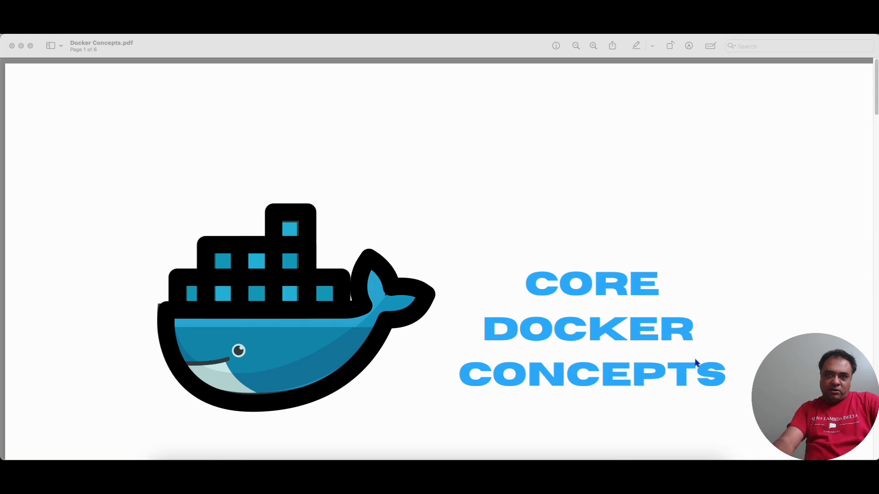
Scroll from the title slide down to the page 2 Docker Image slide.
{"action": "scroll", "scroll_direction": "down", "scroll_amount": 3}
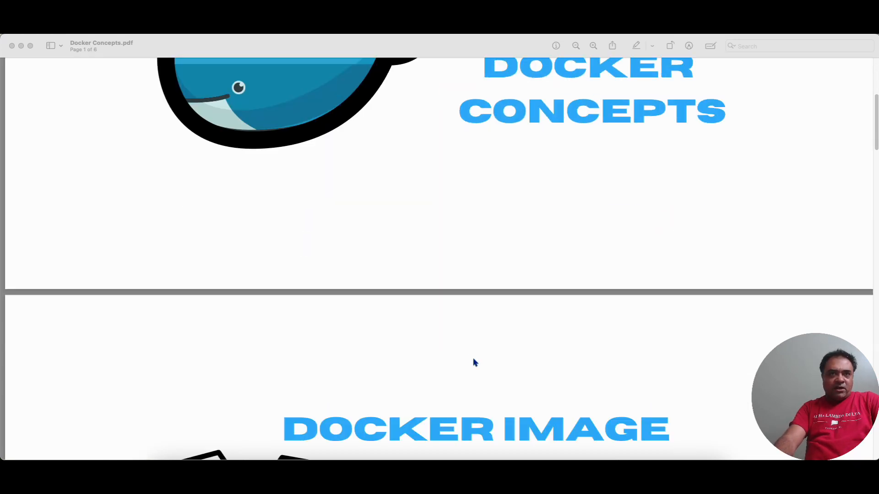
{"action": "scroll", "scroll_direction": "down", "scroll_amount": 3}
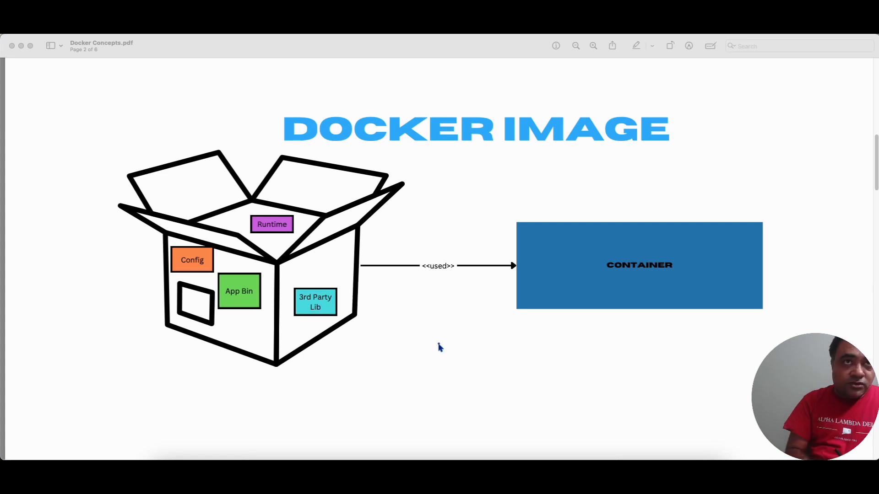
{"action": "mouse_move", "coordinate": [67, 263]}
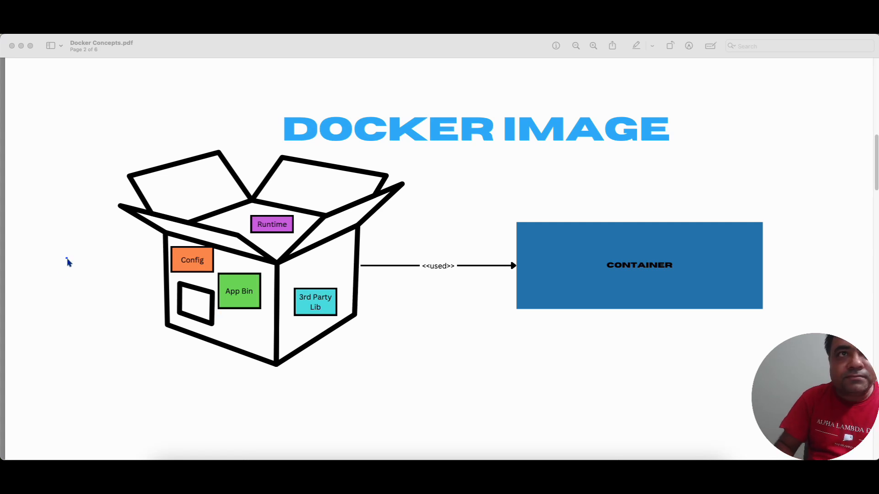
{"action": "mouse_move", "coordinate": [244, 292]}
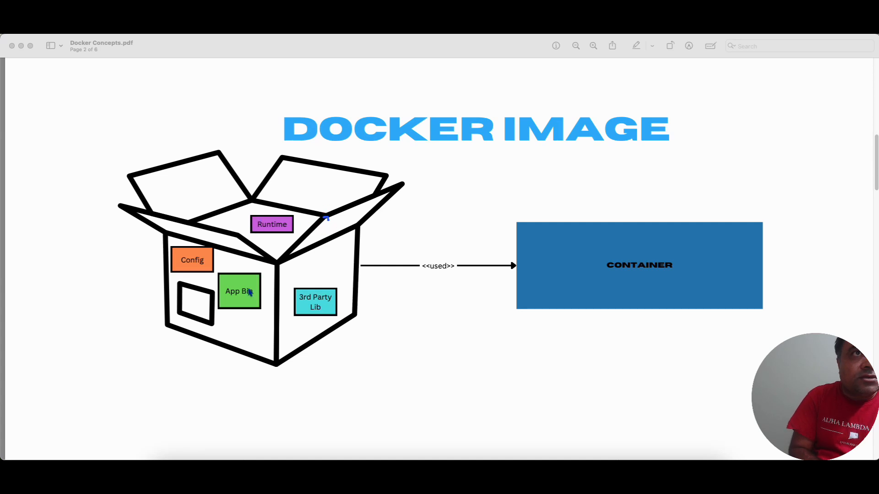
{"action": "mouse_move", "coordinate": [214, 178]}
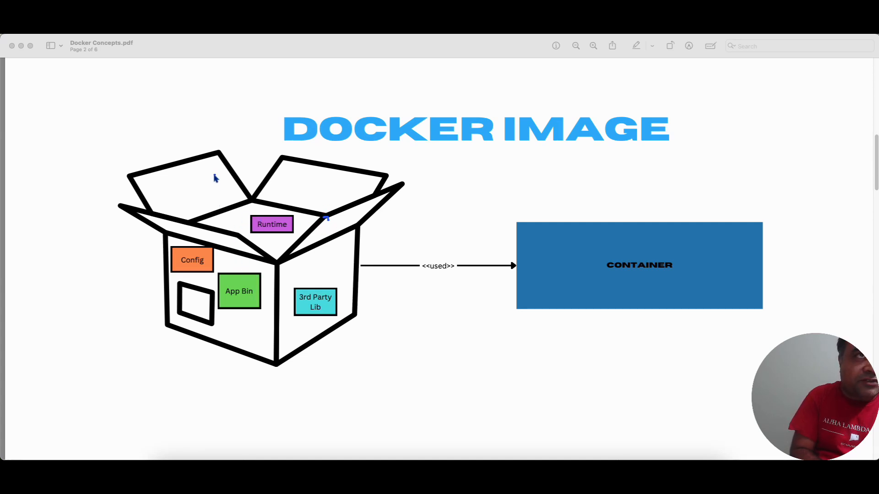
Handwrite 'Template or blueprint to create an app' in blue beneath the box diagram.
{"action": "left_click_drag", "start_coordinate": [212, 176], "coordinate": [263, 308]}
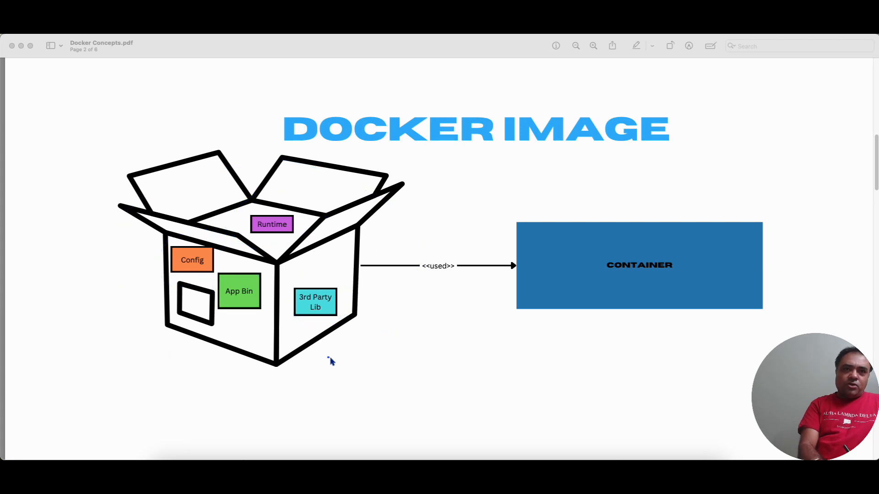
{"action": "left_click_drag", "start_coordinate": [308, 359], "coordinate": [350, 384]}
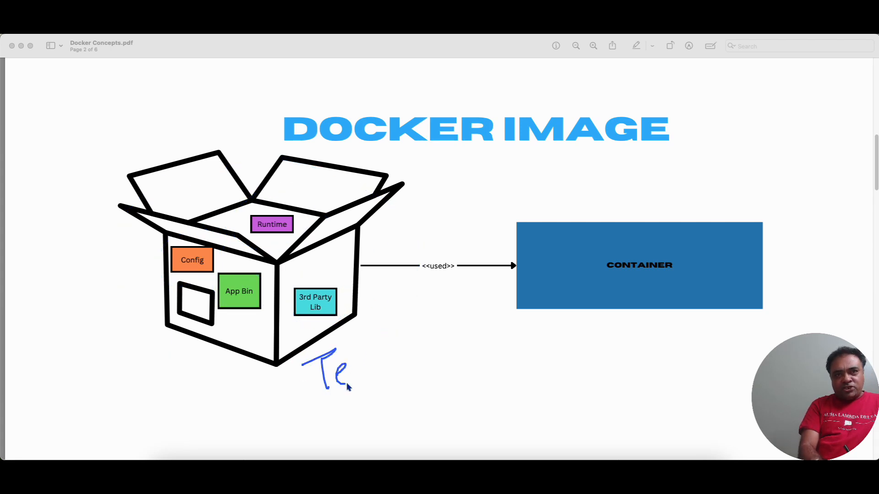
{"action": "left_click_drag", "start_coordinate": [353, 381], "coordinate": [442, 342]}
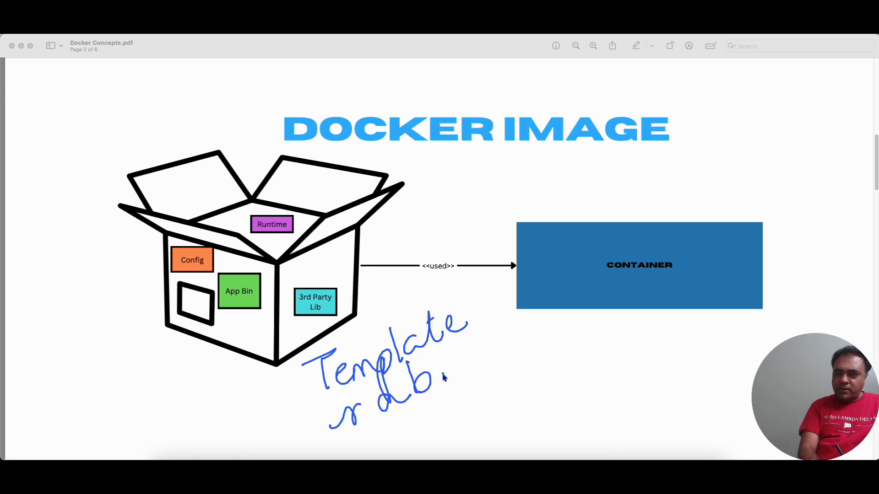
{"action": "left_click_drag", "start_coordinate": [442, 382], "coordinate": [494, 392]}
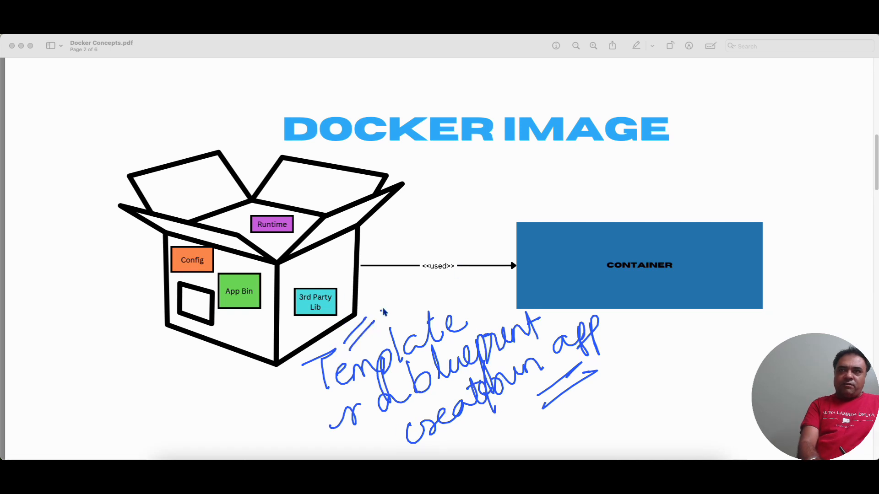
{"action": "mouse_move", "coordinate": [619, 259]}
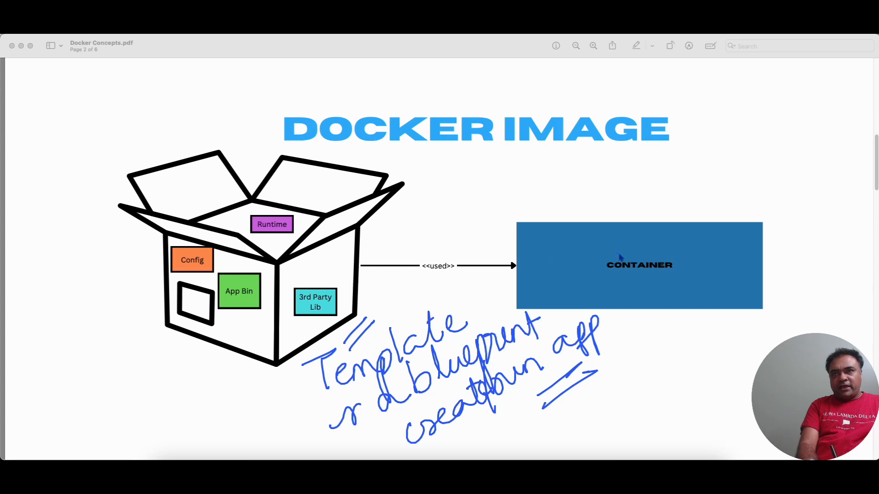
{"action": "left_click_drag", "start_coordinate": [611, 252], "coordinate": [701, 275]}
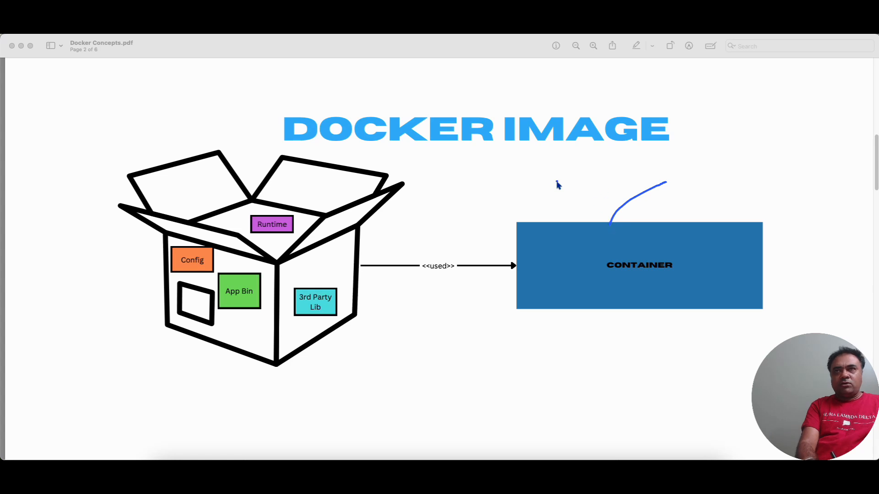
{"action": "mouse_move", "coordinate": [521, 173]}
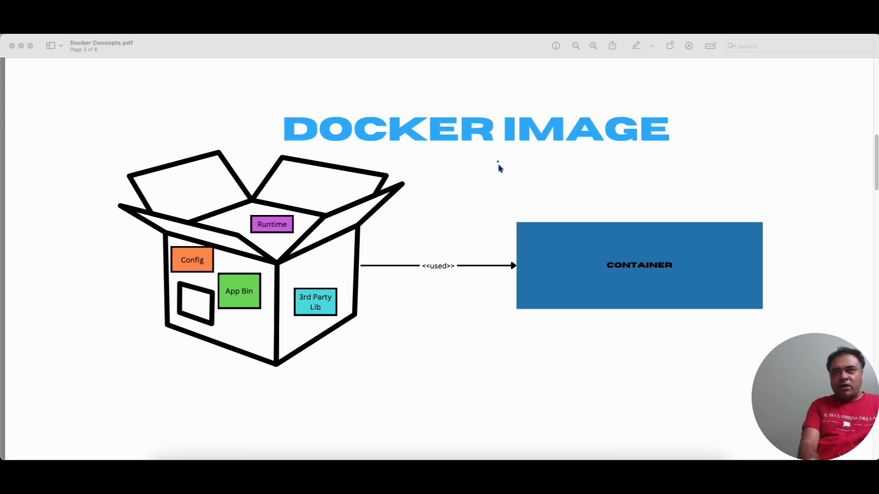
Handwrite 'Class ↔ object' in blue under the DOCKER IMAGE heading.
{"action": "left_click_drag", "start_coordinate": [510, 180], "coordinate": [609, 163]}
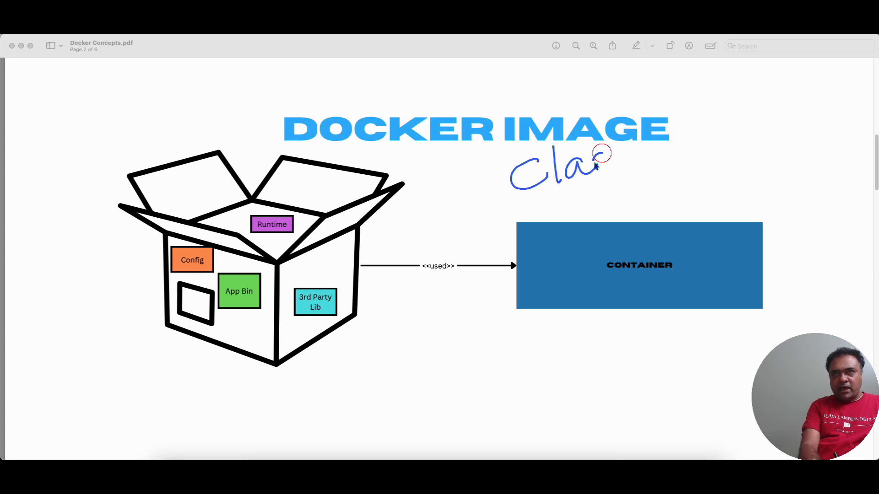
{"action": "left_click_drag", "start_coordinate": [603, 163], "coordinate": [723, 160]}
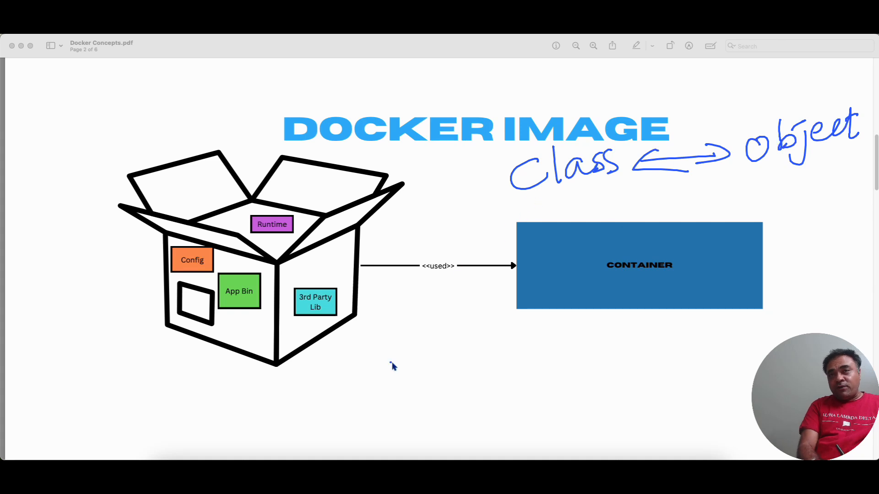
{"action": "left_click_drag", "start_coordinate": [398, 370], "coordinate": [462, 404]}
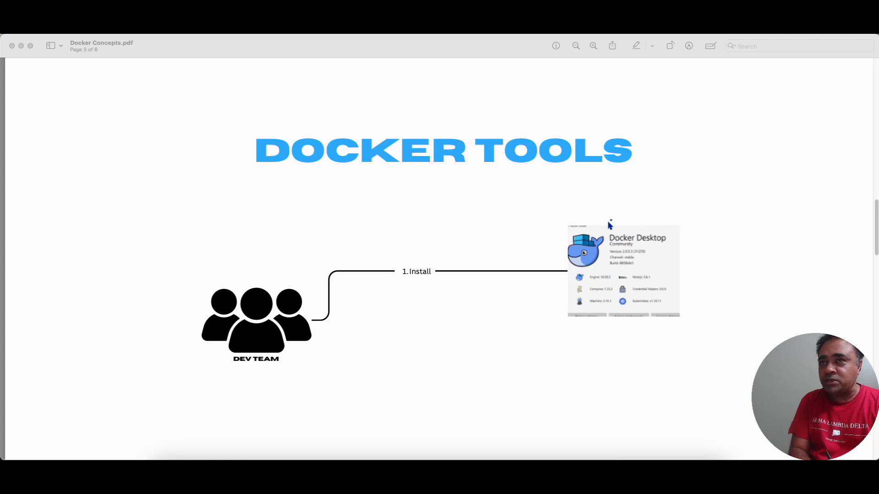
{"action": "mouse_move", "coordinate": [672, 219]}
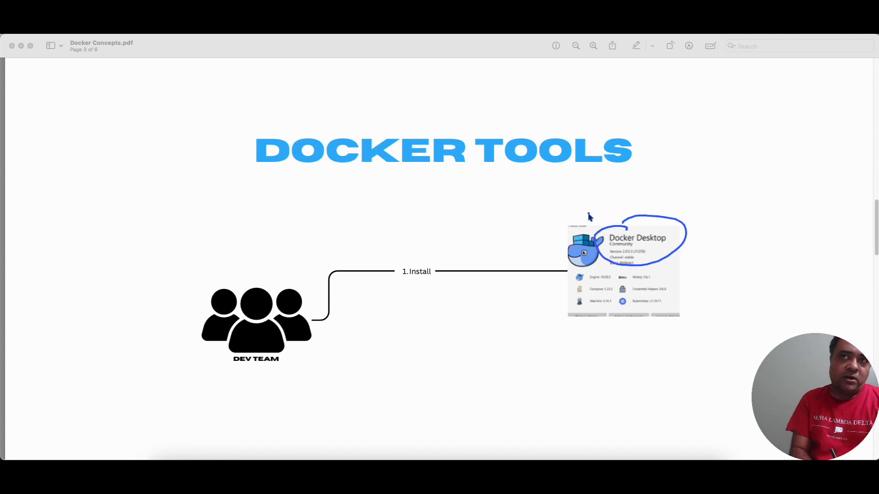
{"action": "mouse_move", "coordinate": [472, 331]}
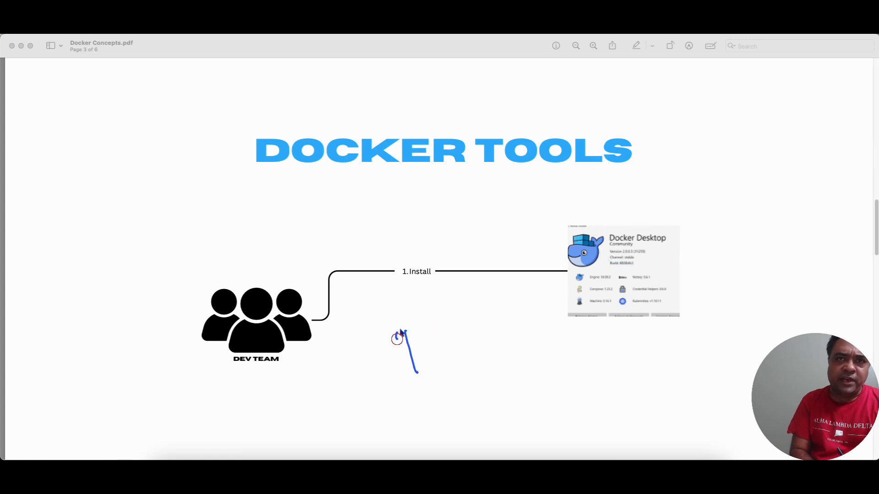
{"action": "left_click_drag", "start_coordinate": [395, 337], "coordinate": [519, 325]}
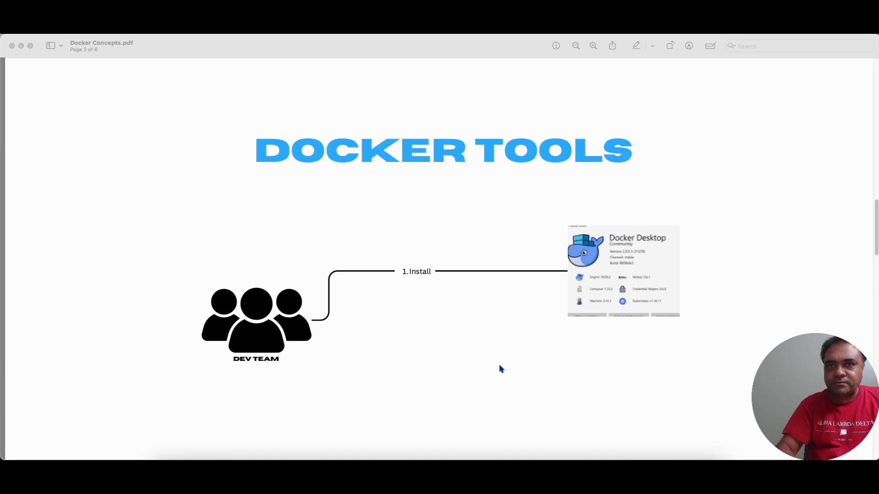
Scroll down to page 4, the Docker File Create and Build slide.
{"action": "scroll", "scroll_direction": "down", "scroll_amount": 3}
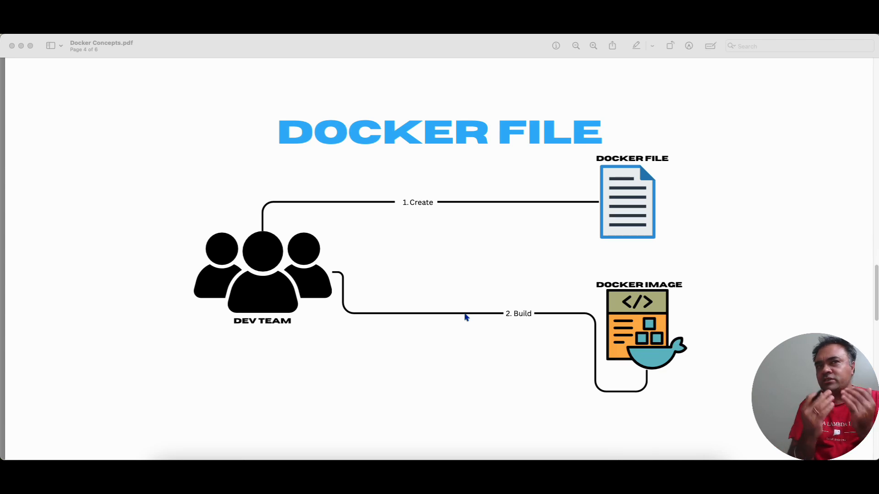
{"action": "mouse_move", "coordinate": [541, 190]}
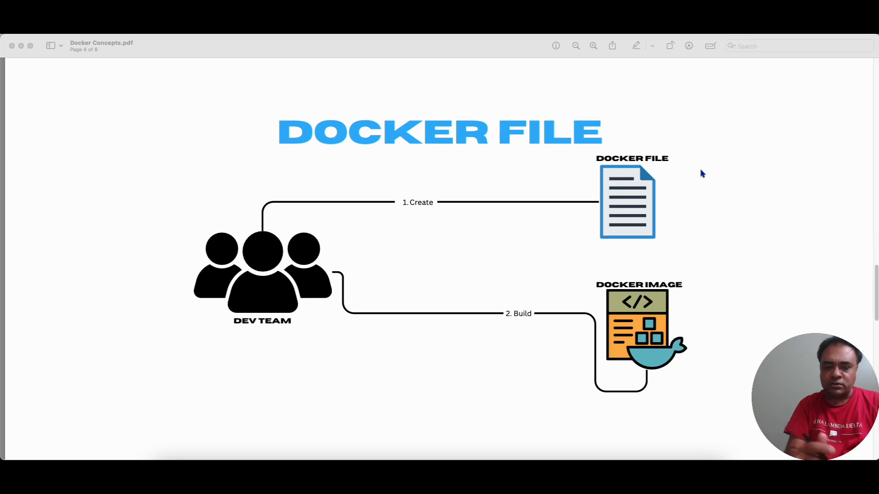
{"action": "mouse_move", "coordinate": [562, 368]}
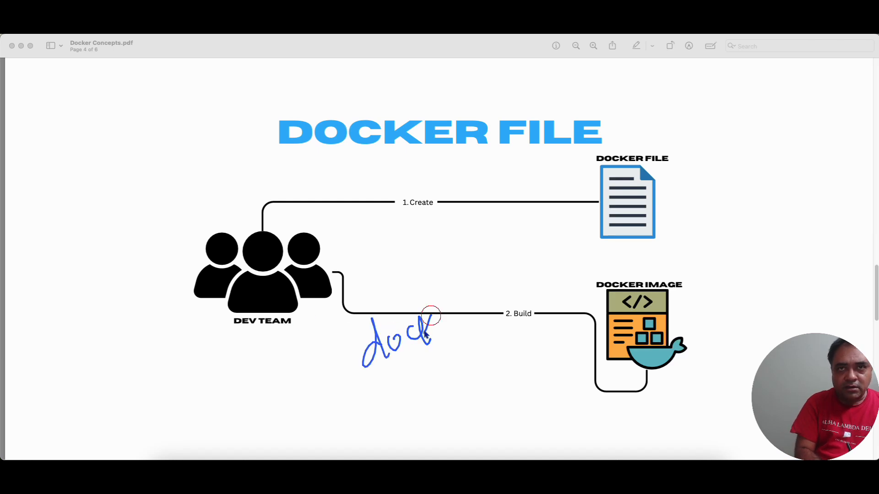
{"action": "left_click_drag", "start_coordinate": [431, 314], "coordinate": [412, 370]}
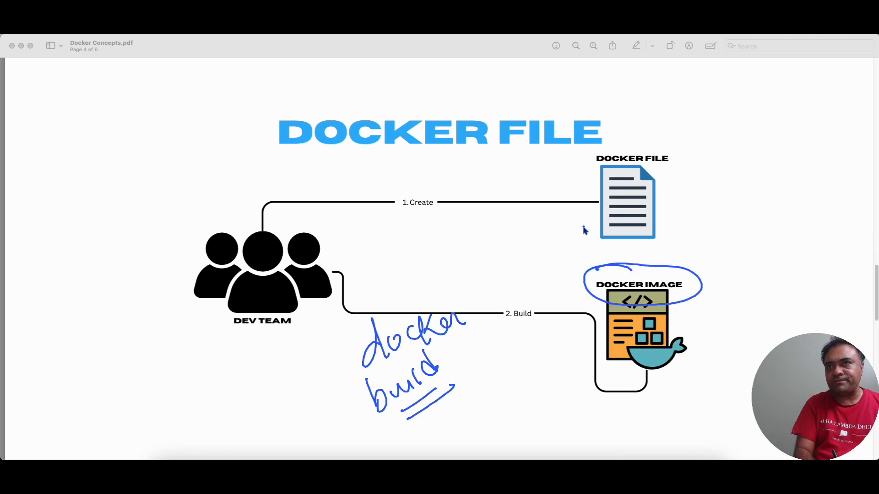
{"action": "mouse_move", "coordinate": [562, 244]}
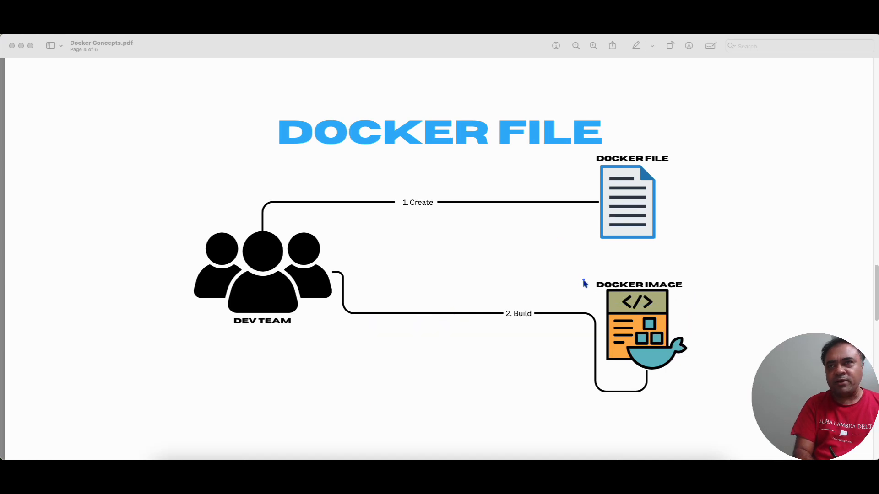
{"action": "mouse_move", "coordinate": [581, 278]}
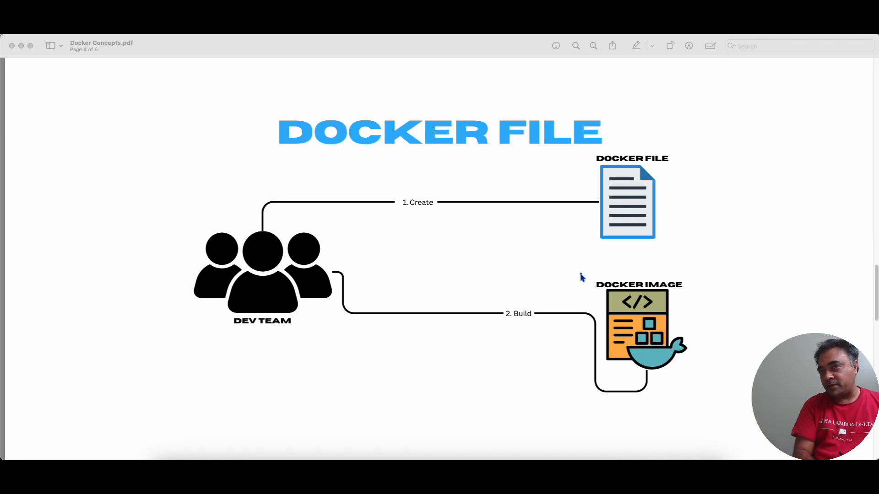
{"action": "mouse_move", "coordinate": [386, 360]}
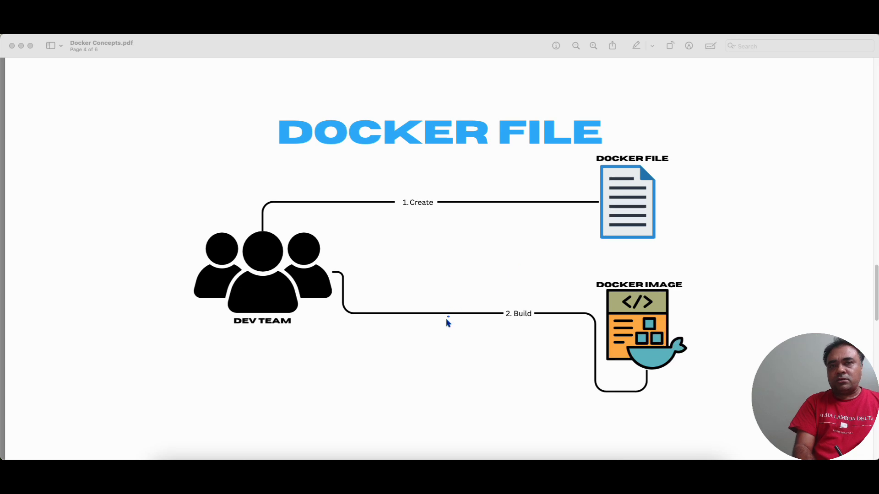
{"action": "mouse_move", "coordinate": [377, 344]}
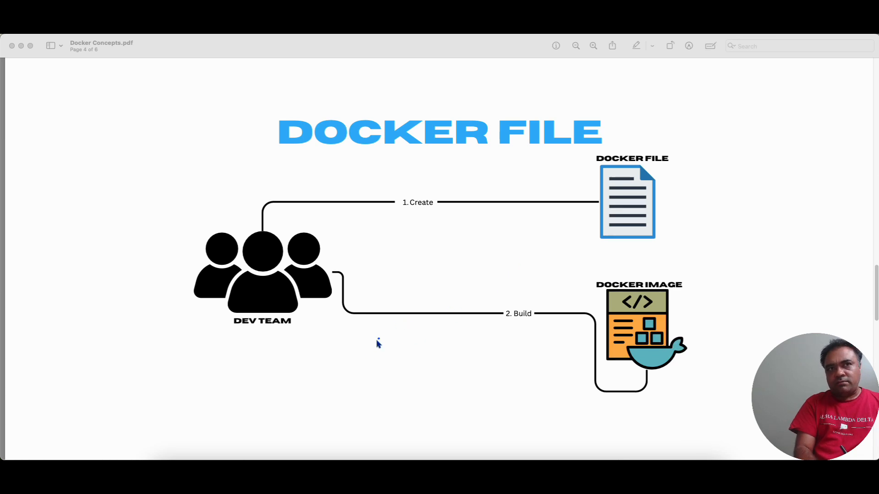
{"action": "mouse_move", "coordinate": [395, 313]}
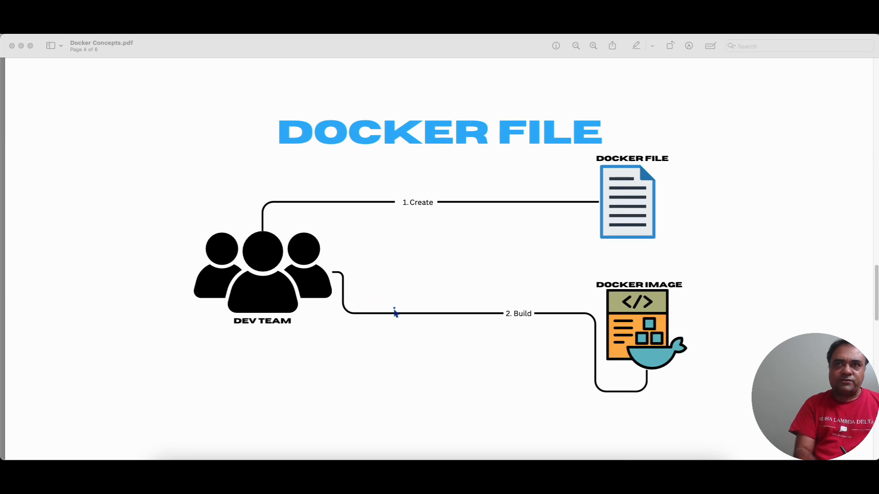
{"action": "mouse_move", "coordinate": [605, 154]}
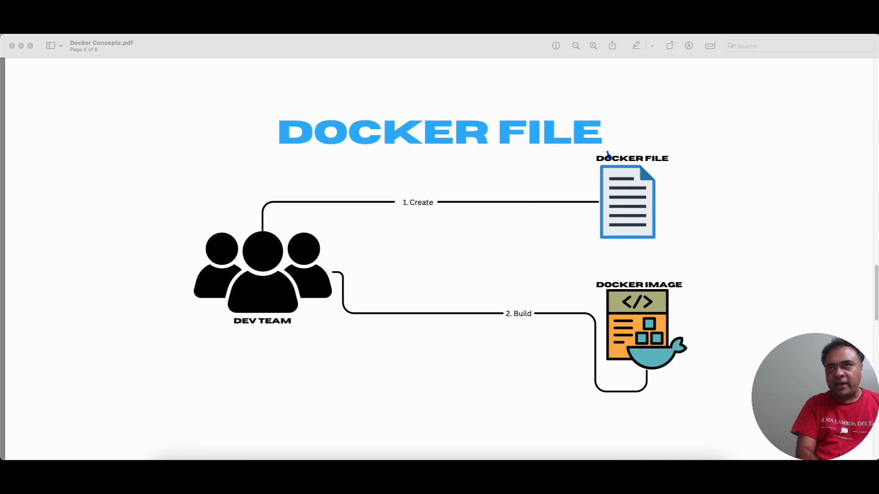
{"action": "mouse_move", "coordinate": [312, 348]}
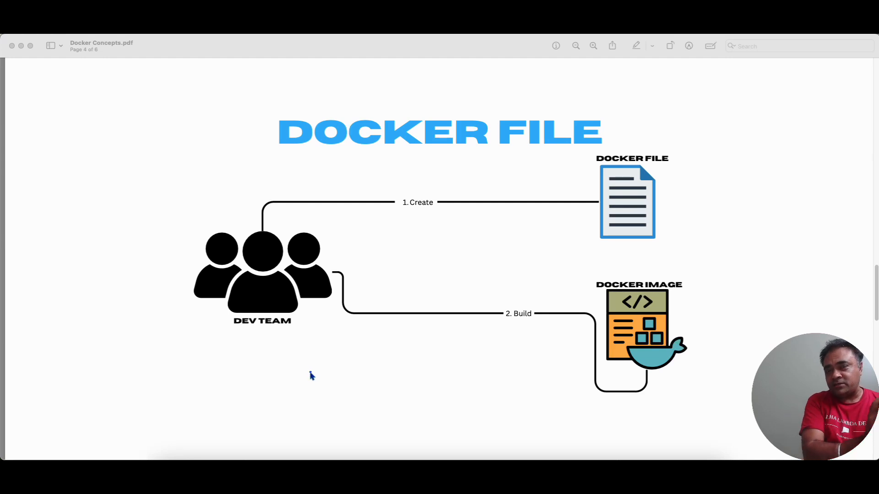
{"action": "left_click", "coordinate": [312, 376]}
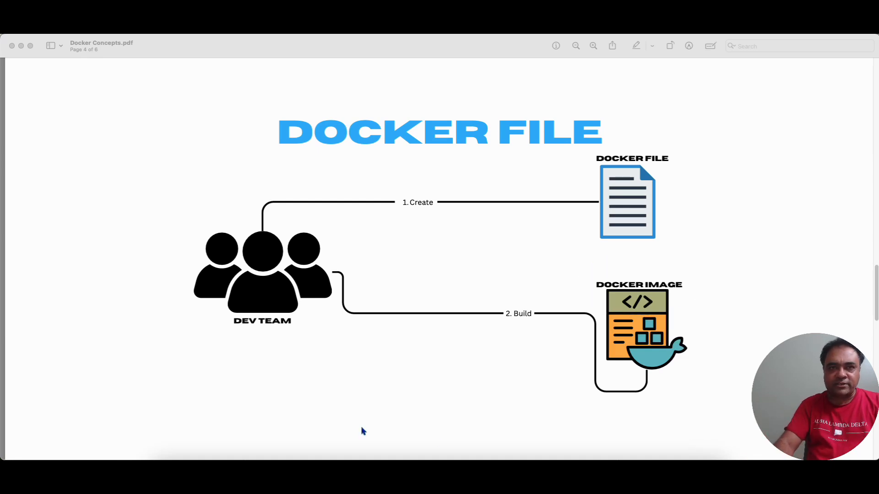
Scroll to page 5 and handwrite 'dockerhub' beside the registry whale.
{"action": "scroll", "scroll_direction": "down", "scroll_amount": 3}
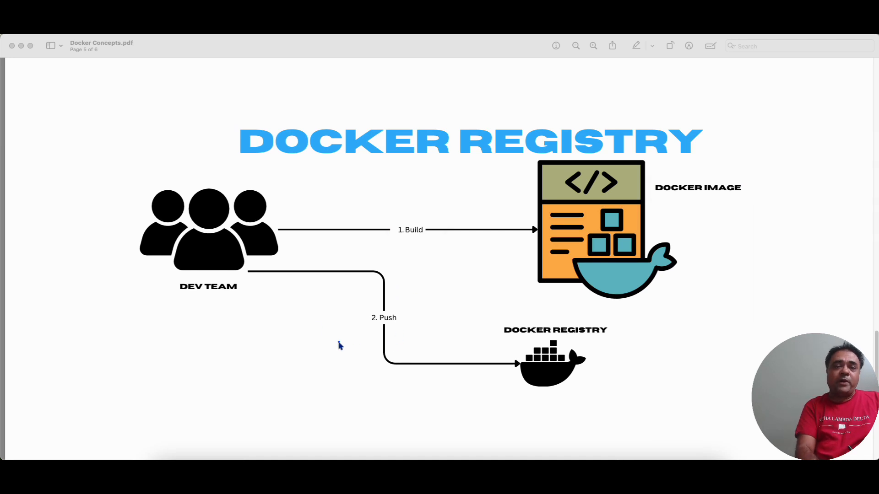
{"action": "mouse_move", "coordinate": [339, 331]}
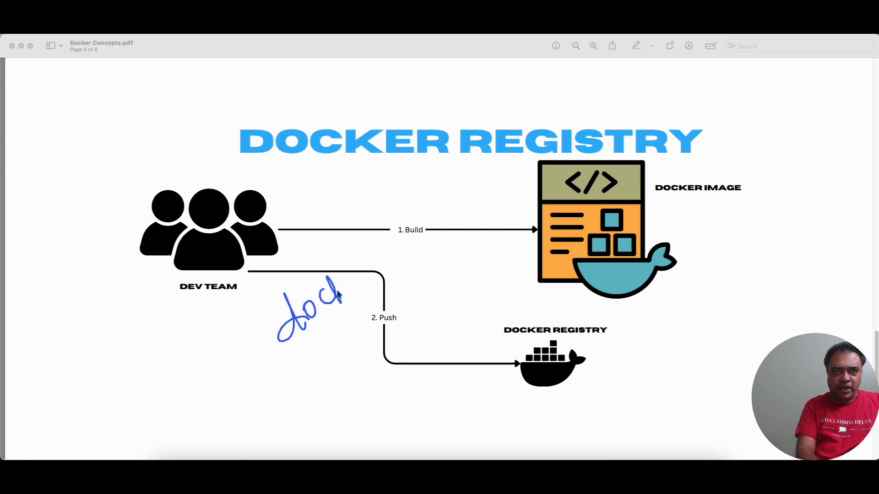
{"action": "left_click_drag", "start_coordinate": [337, 291], "coordinate": [381, 269]}
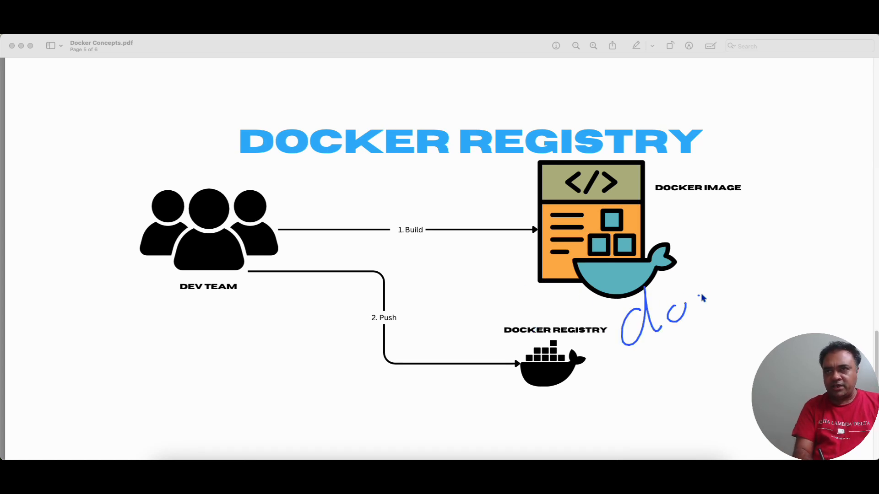
{"action": "left_click_drag", "start_coordinate": [683, 314], "coordinate": [813, 257]}
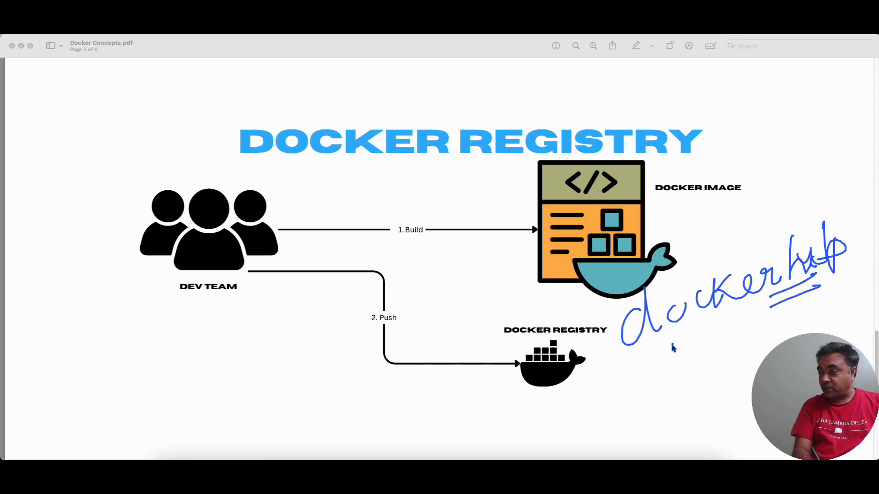
{"action": "mouse_move", "coordinate": [584, 383]}
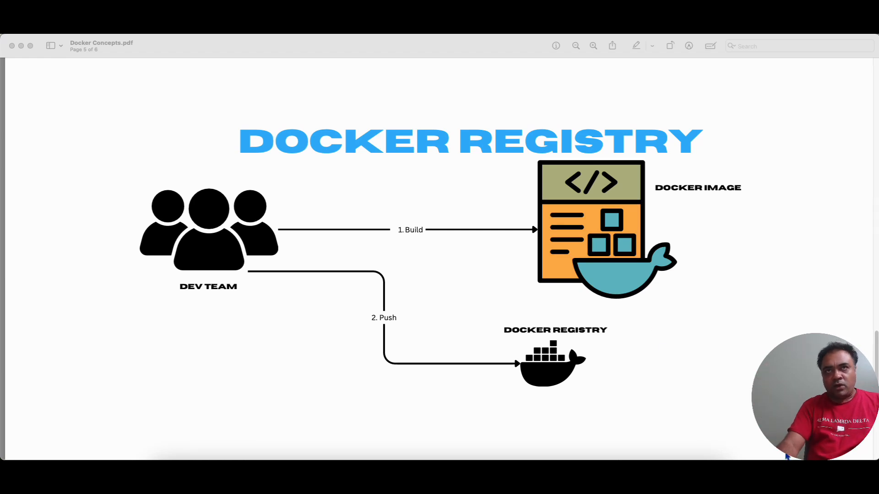
Scroll down to page 6, the How It Works workflow slide.
{"action": "scroll", "scroll_direction": "down", "scroll_amount": 3}
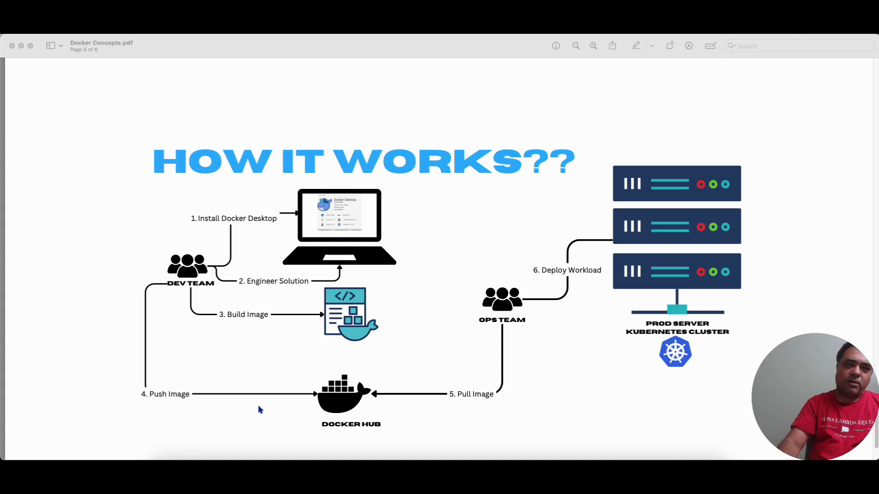
{"action": "mouse_move", "coordinate": [195, 292]}
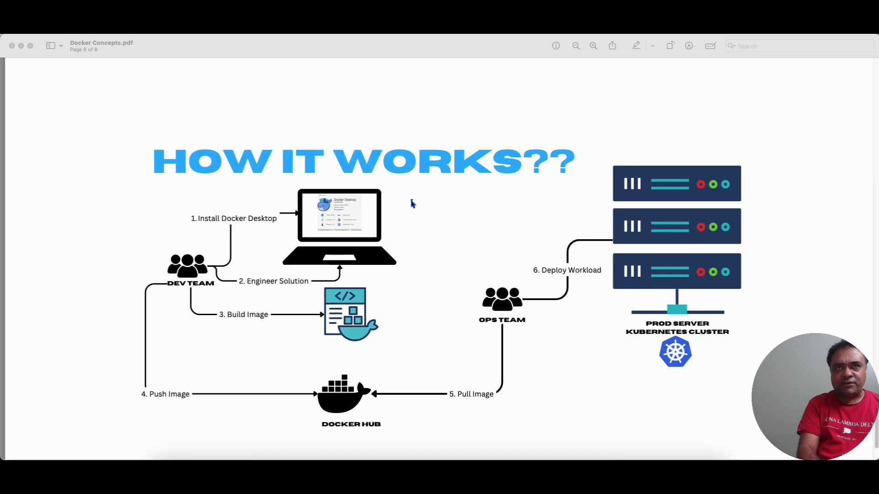
Handwrite Node.js, redis and mongodb in blue below the slide title.
{"action": "left_click_drag", "start_coordinate": [409, 193], "coordinate": [451, 188]}
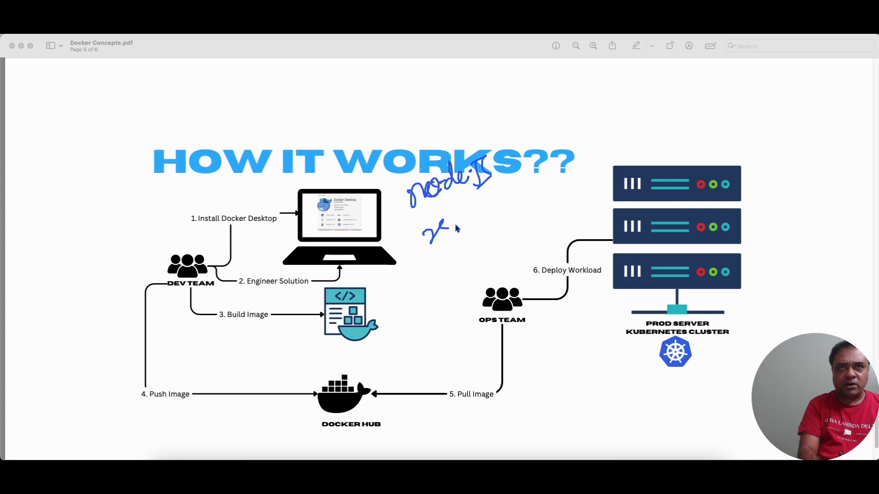
{"action": "left_click_drag", "start_coordinate": [426, 236], "coordinate": [493, 201]}
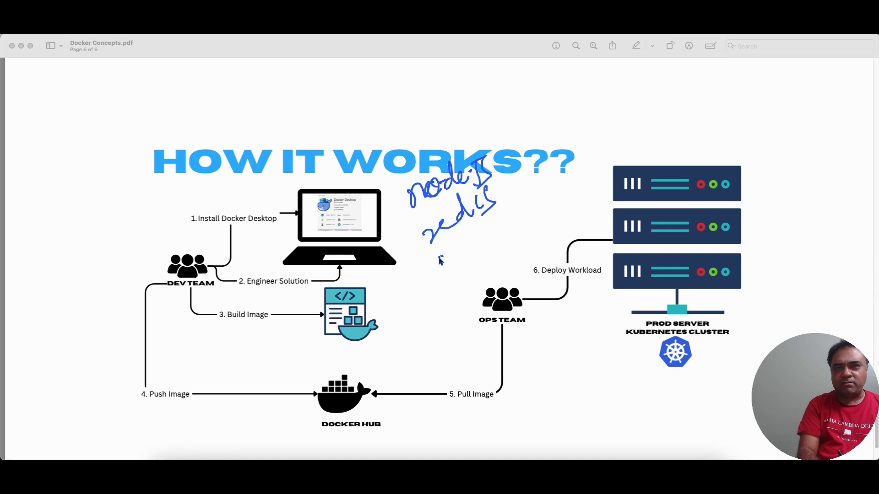
{"action": "left_click_drag", "start_coordinate": [432, 249], "coordinate": [485, 238]}
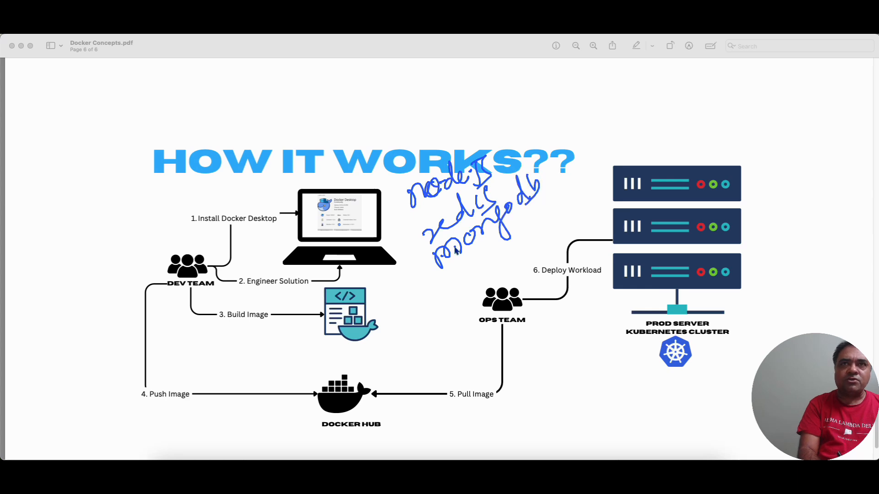
{"action": "left_click_drag", "start_coordinate": [427, 219], "coordinate": [443, 275]}
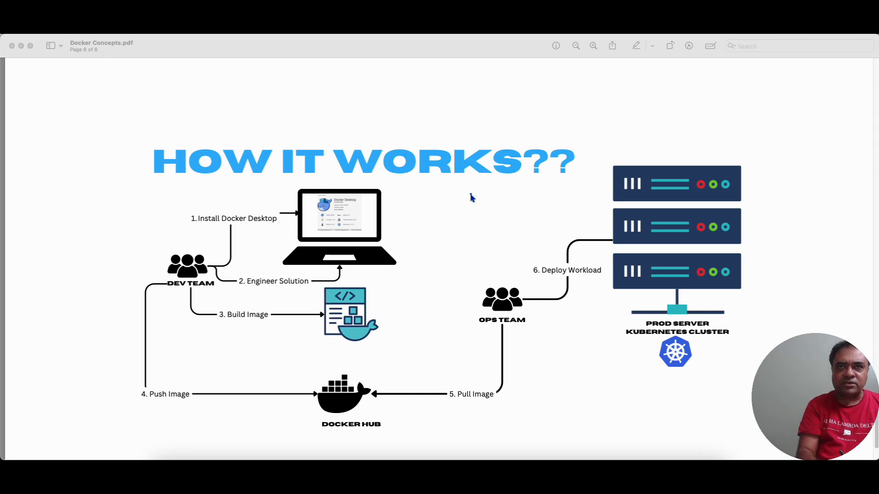
{"action": "mouse_move", "coordinate": [402, 239]}
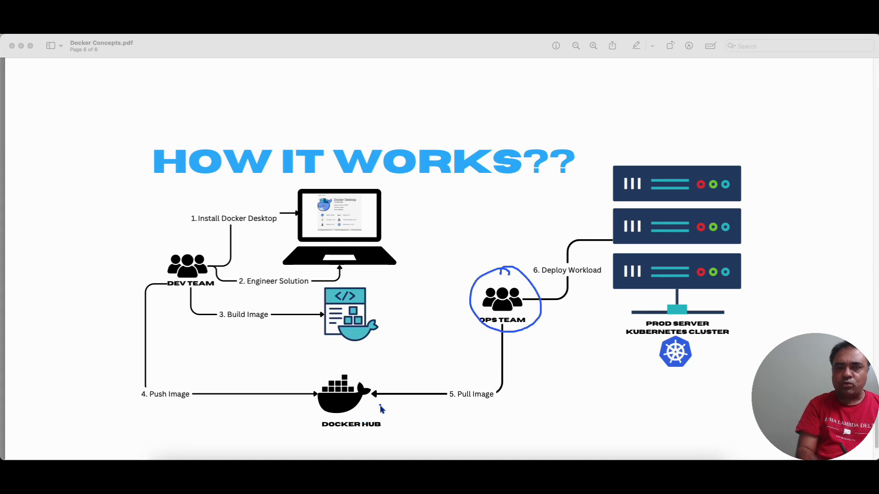
Underline DOCKER HUB and circle OPS TEAM and the Kubernetes cluster in blue.
{"action": "left_click_drag", "start_coordinate": [314, 418], "coordinate": [392, 432]}
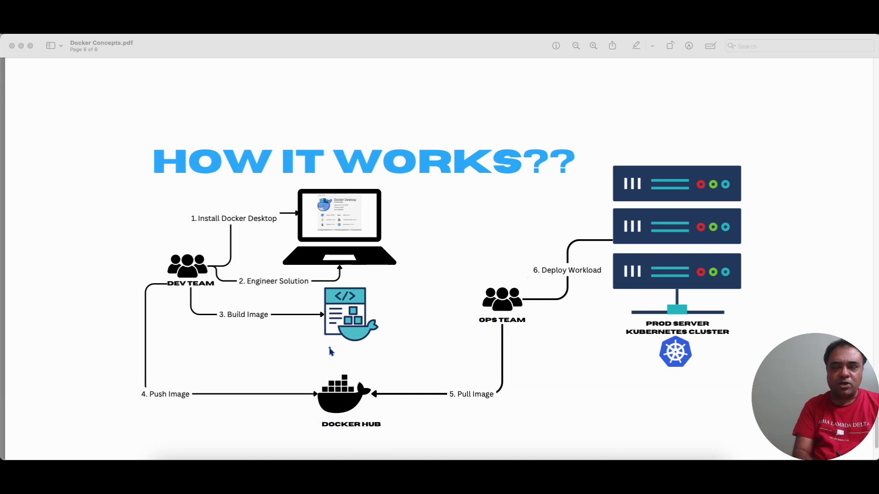
{"action": "mouse_move", "coordinate": [498, 316]}
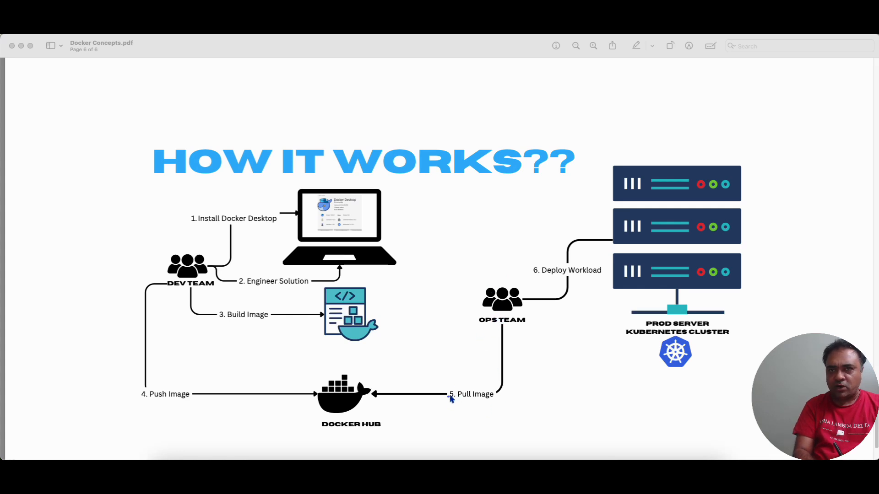
{"action": "mouse_move", "coordinate": [485, 236]}
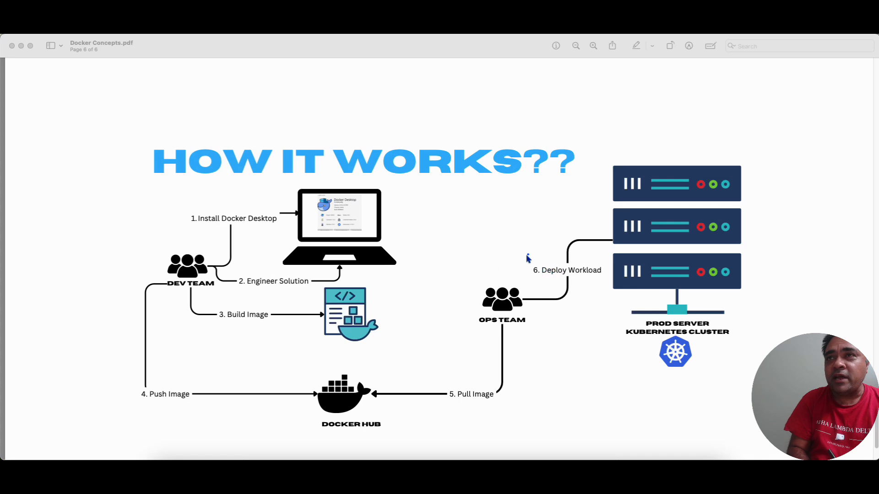
{"action": "mouse_move", "coordinate": [634, 325]}
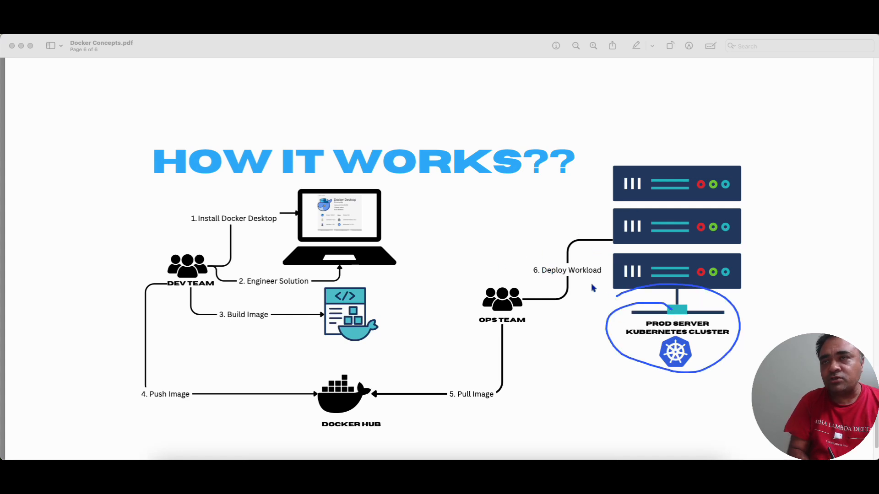
{"action": "mouse_move", "coordinate": [589, 247]}
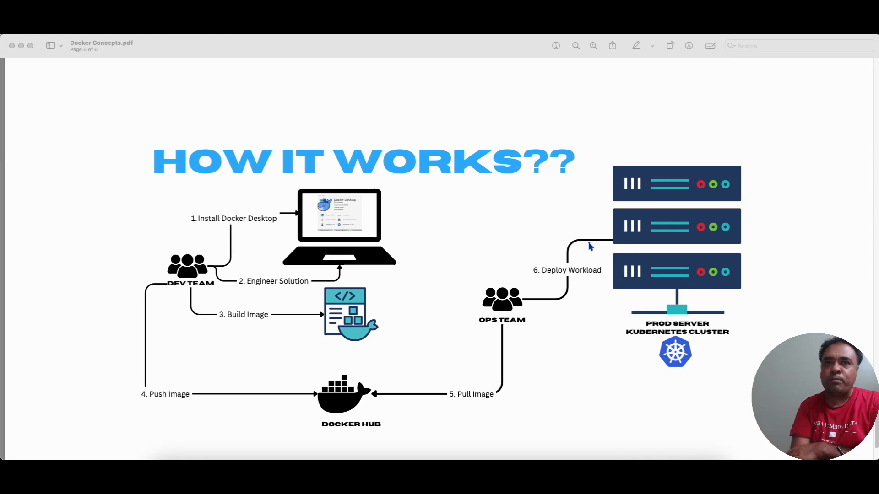
{"action": "mouse_move", "coordinate": [475, 377]}
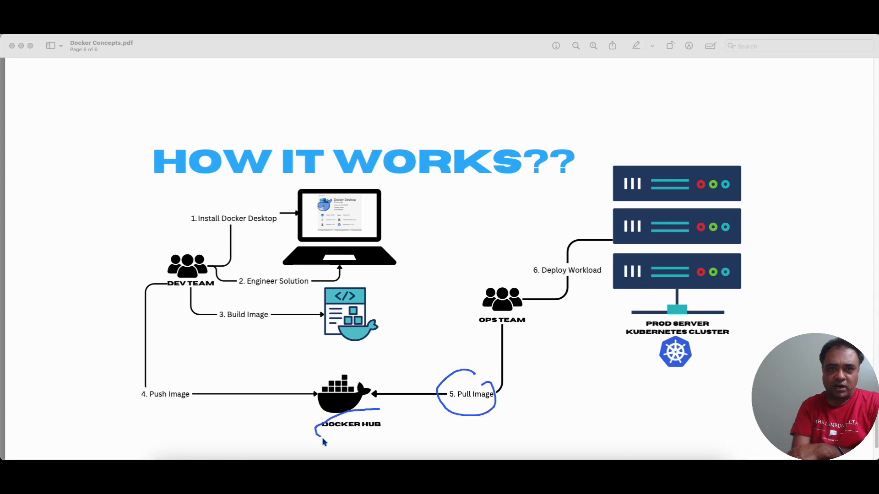
{"action": "left_click_drag", "start_coordinate": [320, 426], "coordinate": [387, 426]}
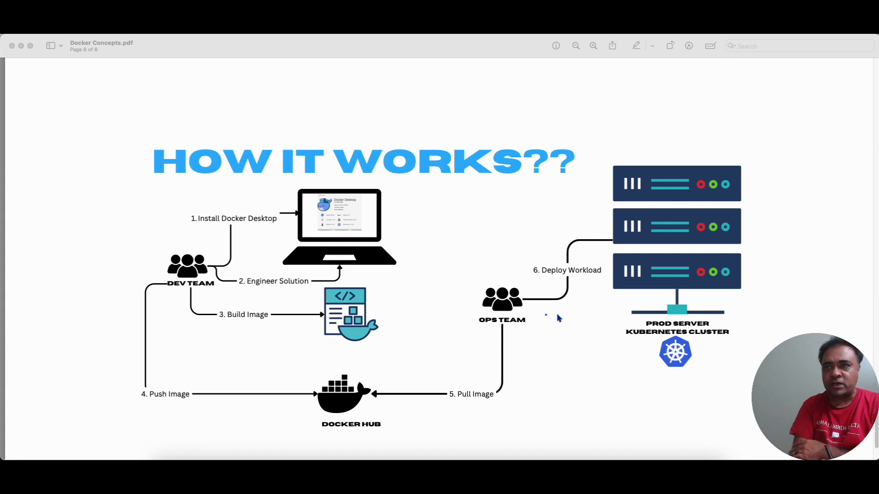
{"action": "left_click_drag", "start_coordinate": [634, 294], "coordinate": [673, 347]}
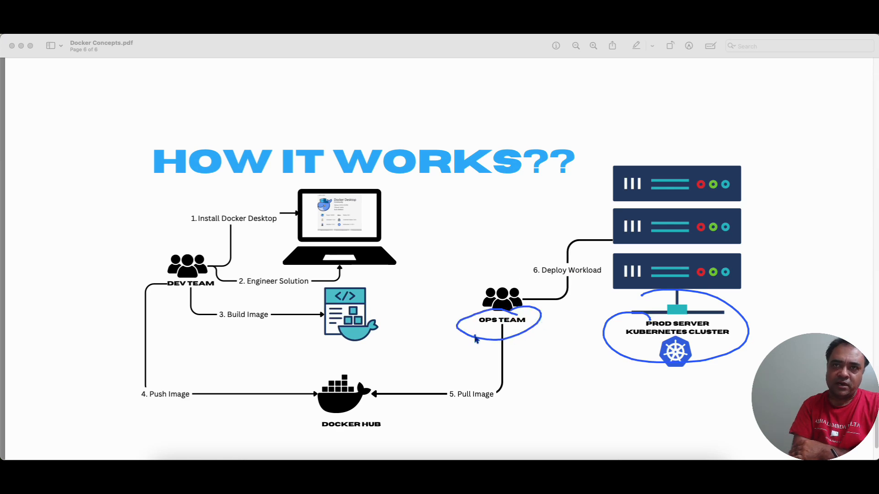
{"action": "mouse_move", "coordinate": [473, 322]}
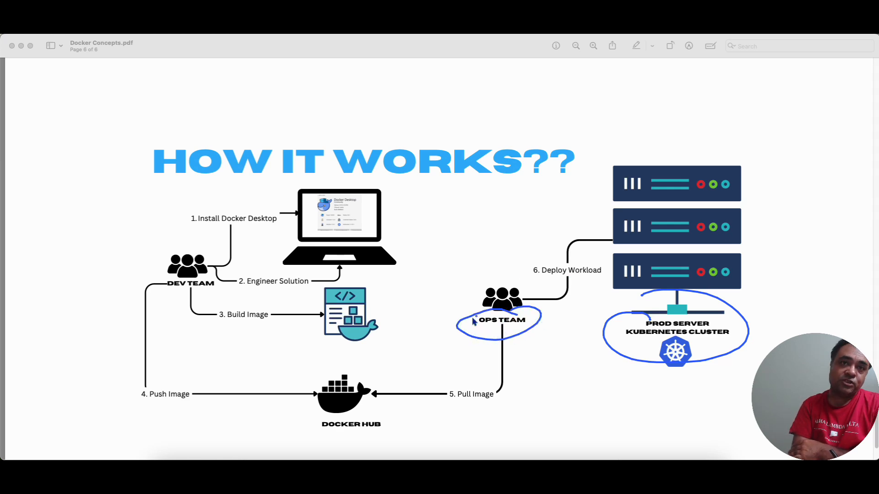